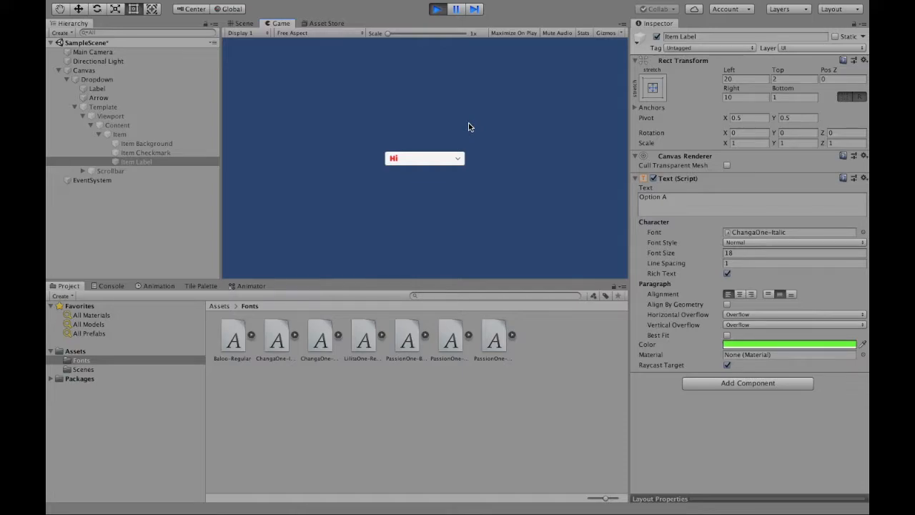
Step: Expand the running dropdown to show its green italic options Hi, Bye, Hello and Goodbye
click(424, 158)
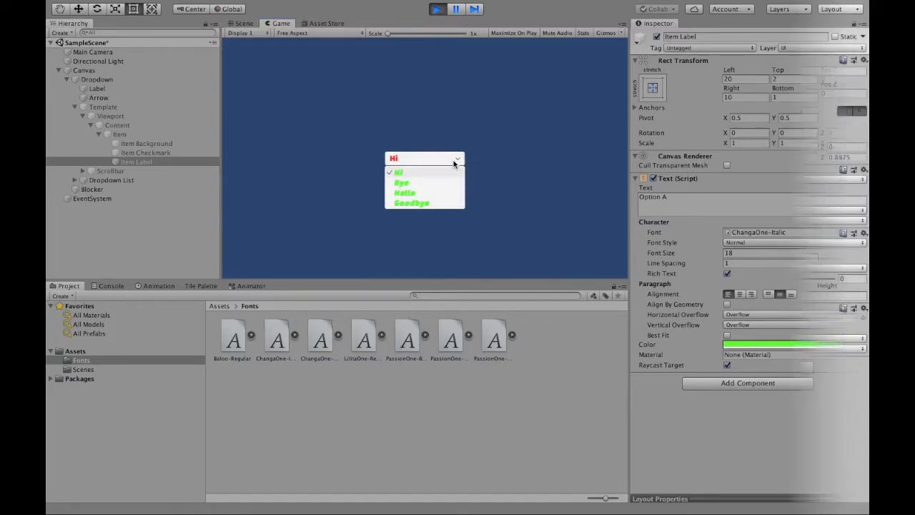
Step: Exit play mode, add a Canvas, and set it to Scale With Screen Size at 800×600
click(59, 70)
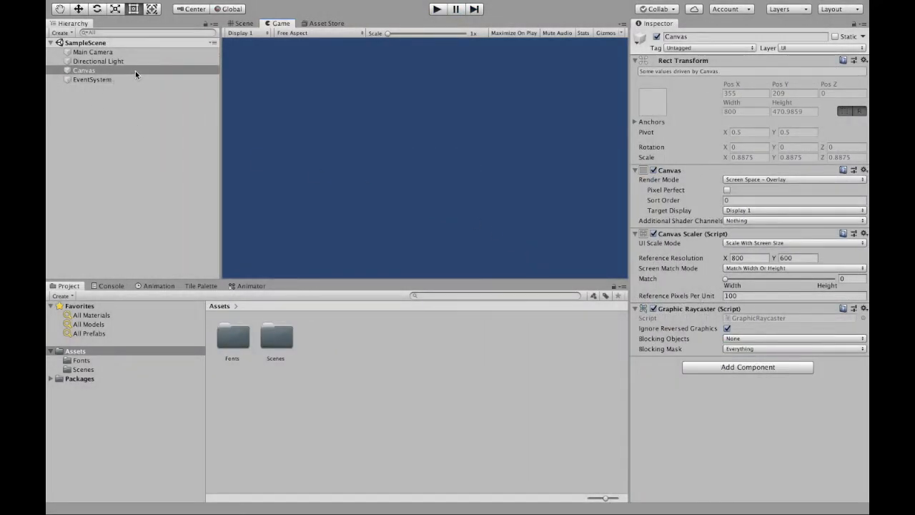
mouse_move(154, 116)
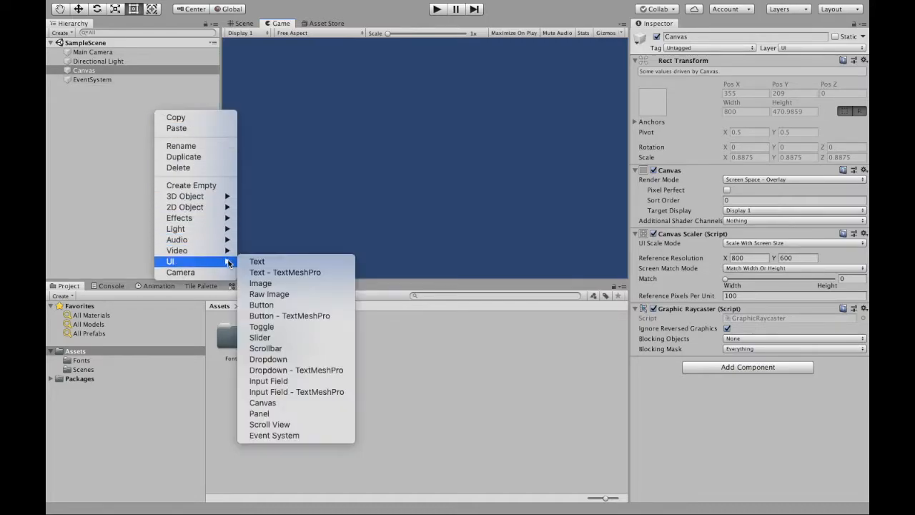
mouse_move(263, 403)
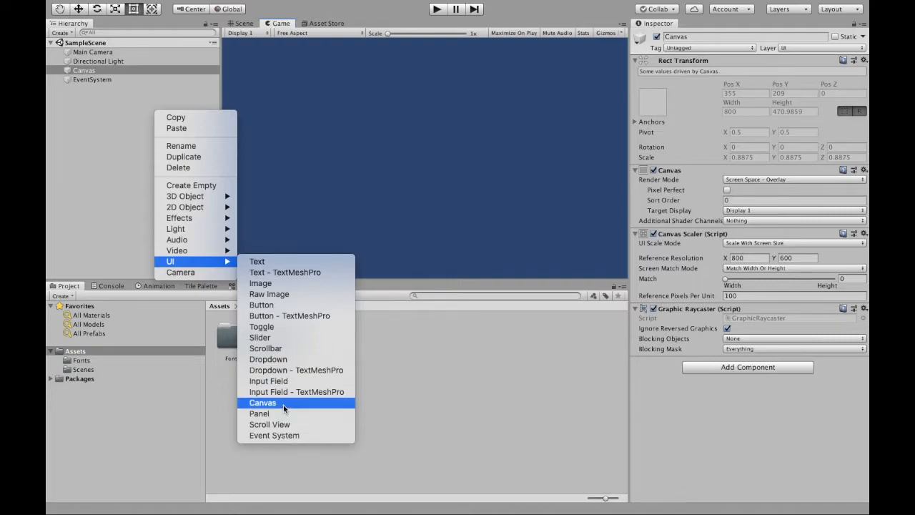
click(262, 402)
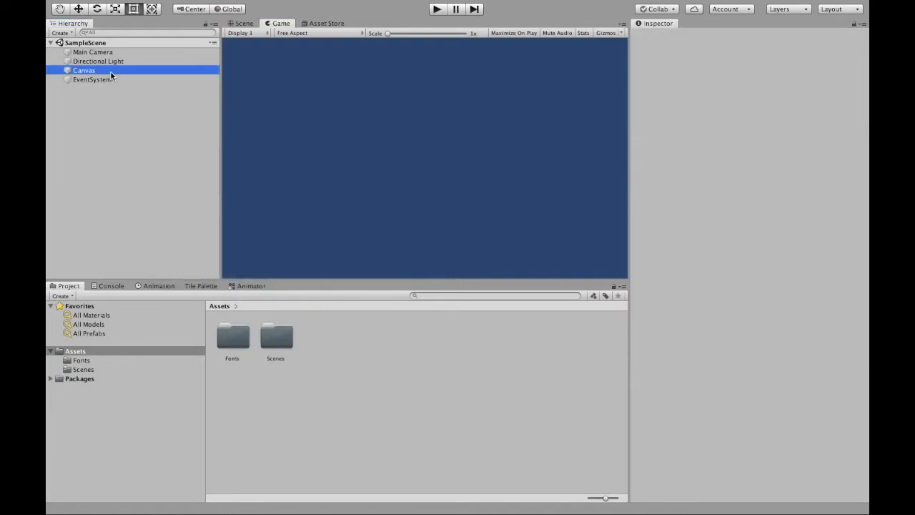
click(84, 70)
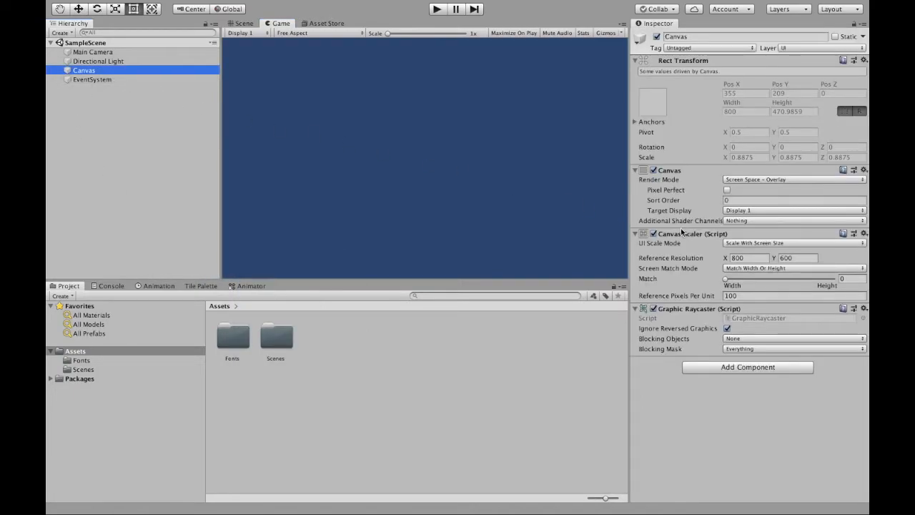
click(792, 243)
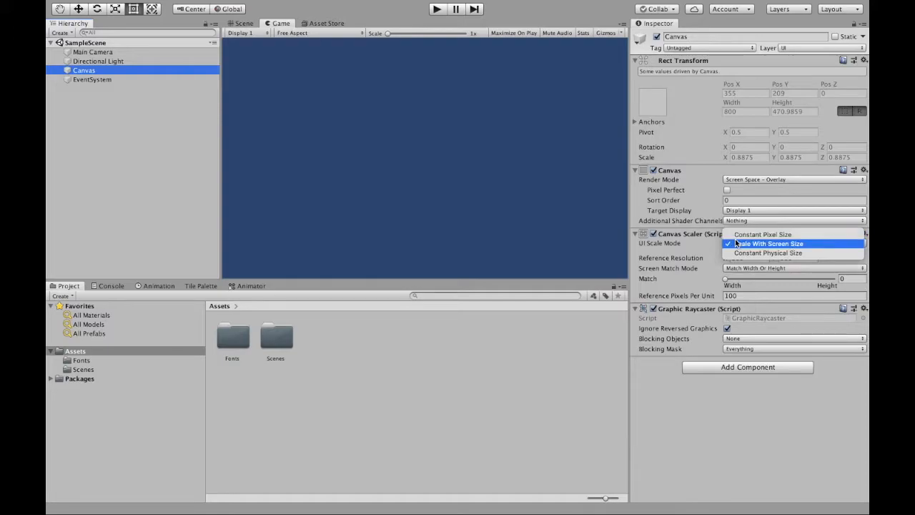
click(769, 243)
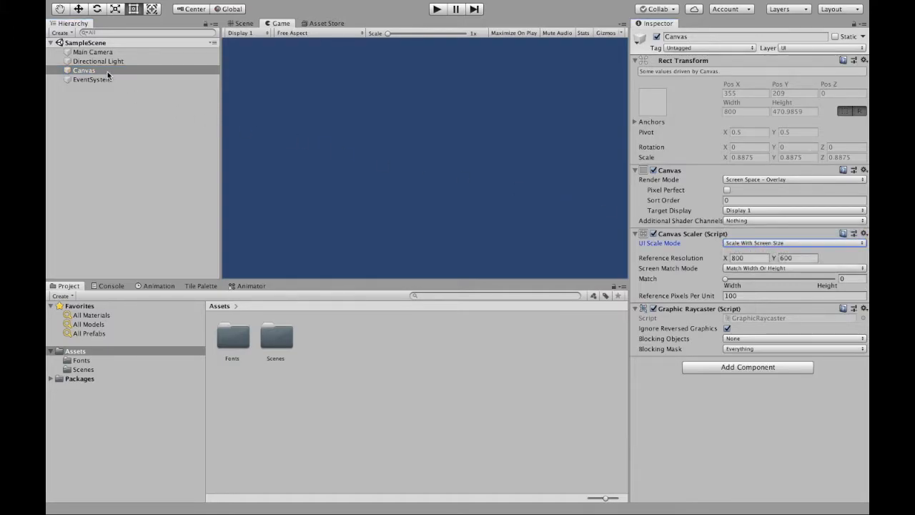
Step: Add a UI Dropdown under the Canvas with default options Option A, B and C
right_click(85, 70)
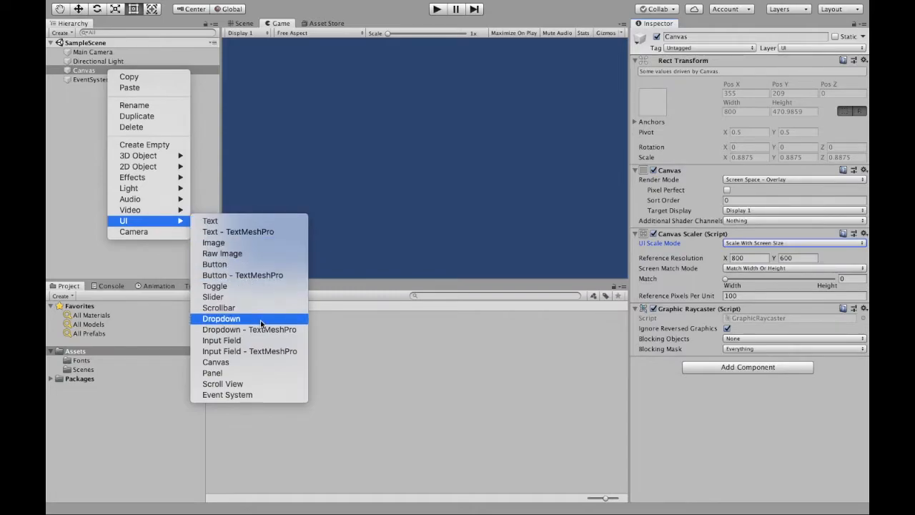
click(221, 319)
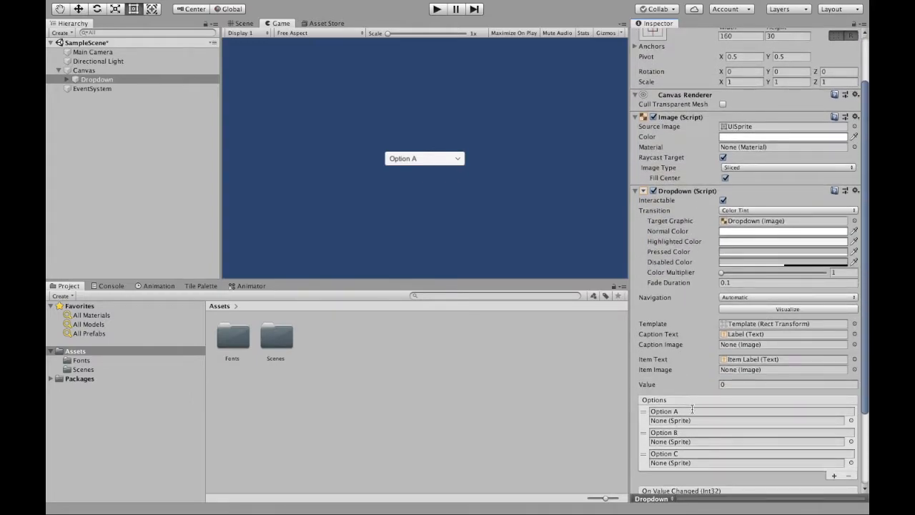
Step: Rename the dropdown's three option entries to Hi, Bye and Hello
double_click(680, 412)
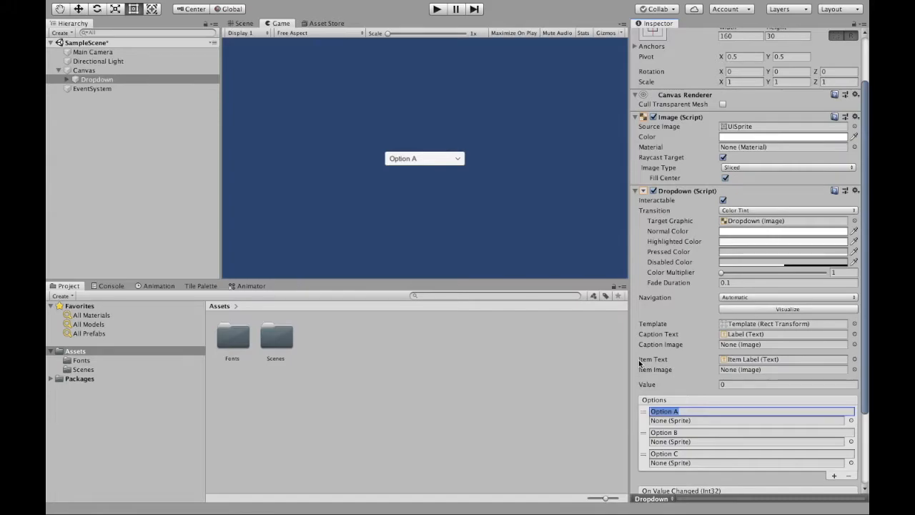
text(Hi)
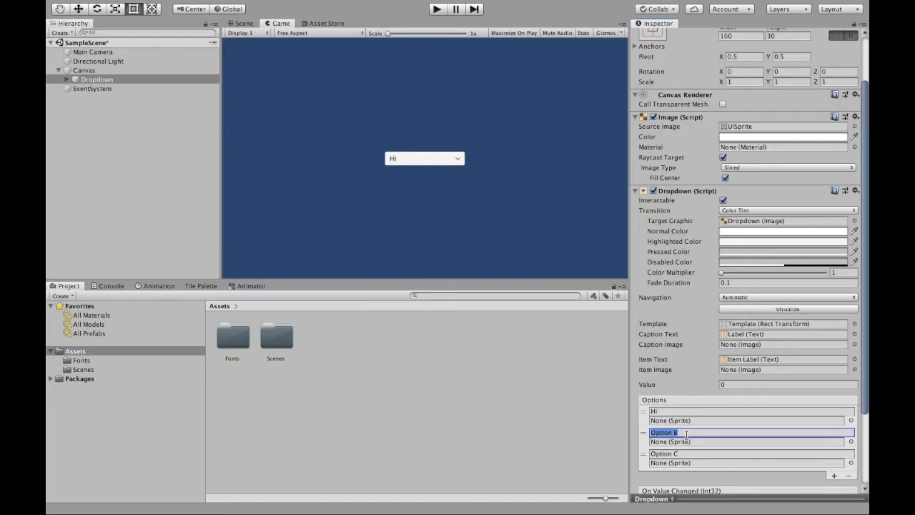
text(Bye)
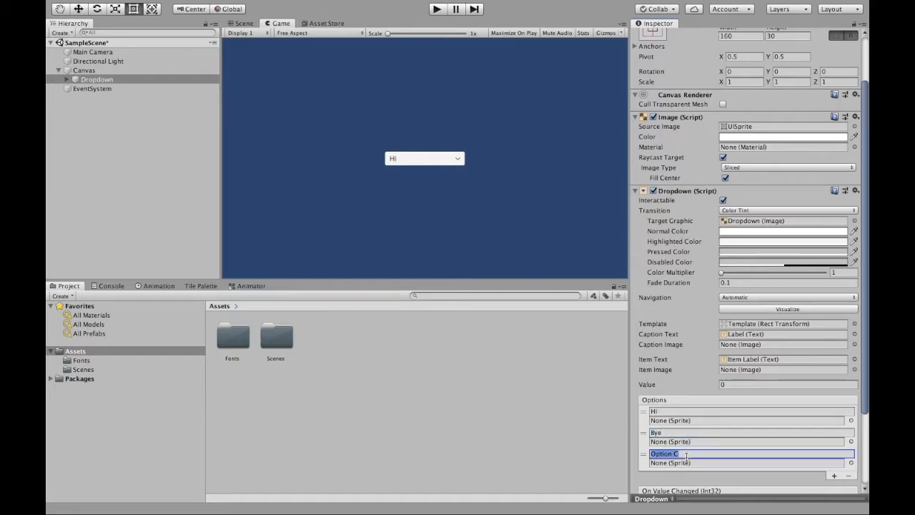
text(Hi)
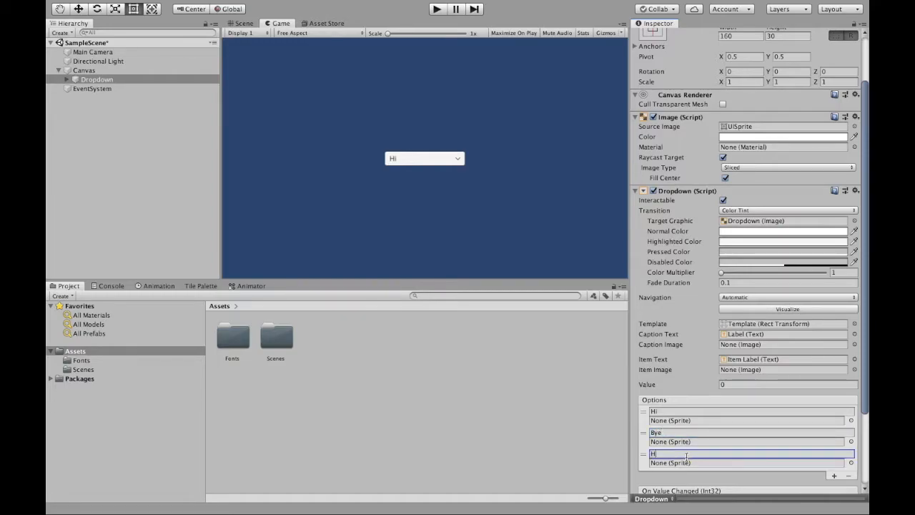
text(Hello)
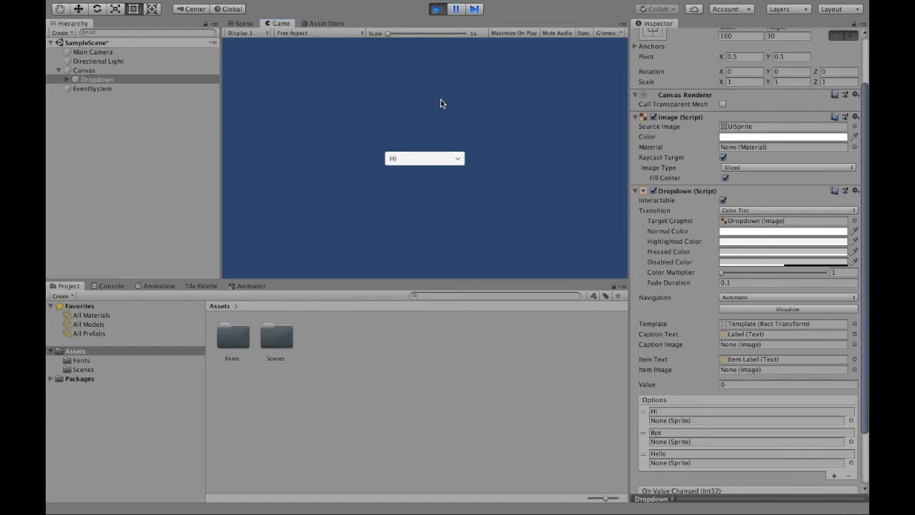
Step: Open and close the running dropdown to confirm the Hi, Bye and Hello options
click(425, 158)
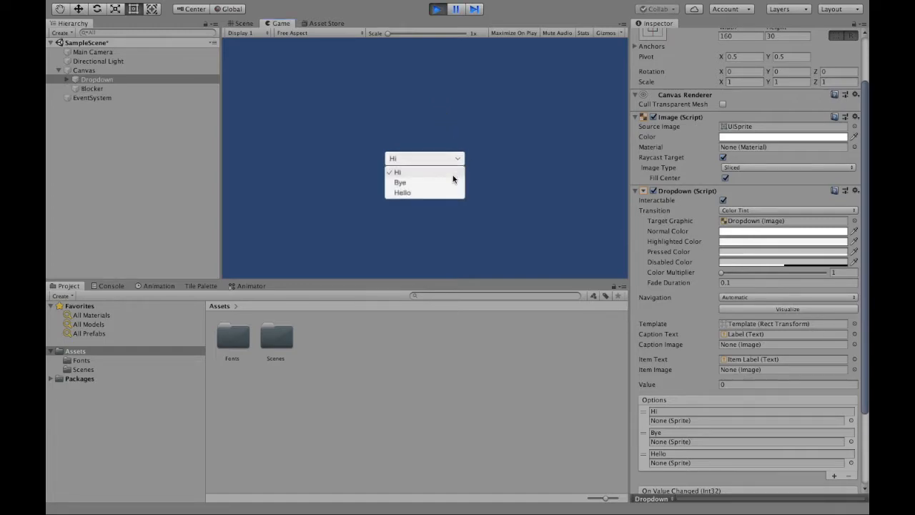
mouse_move(459, 158)
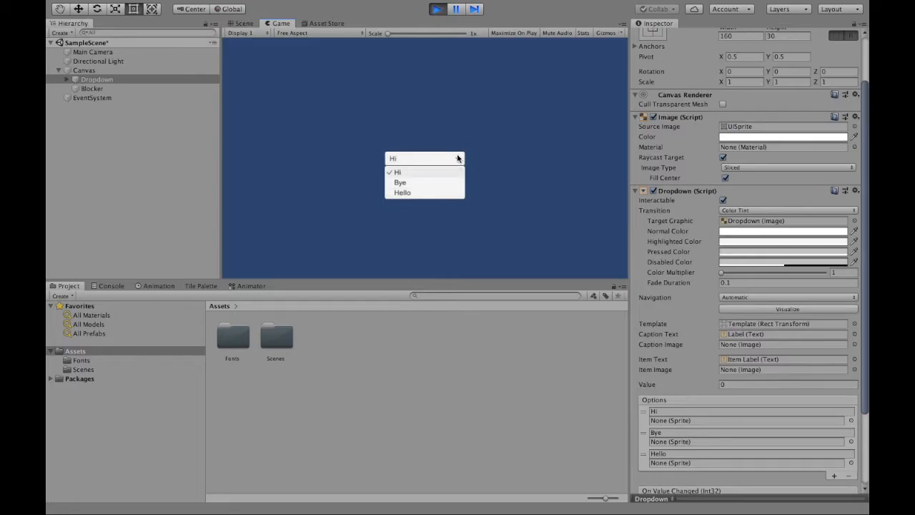
click(397, 171)
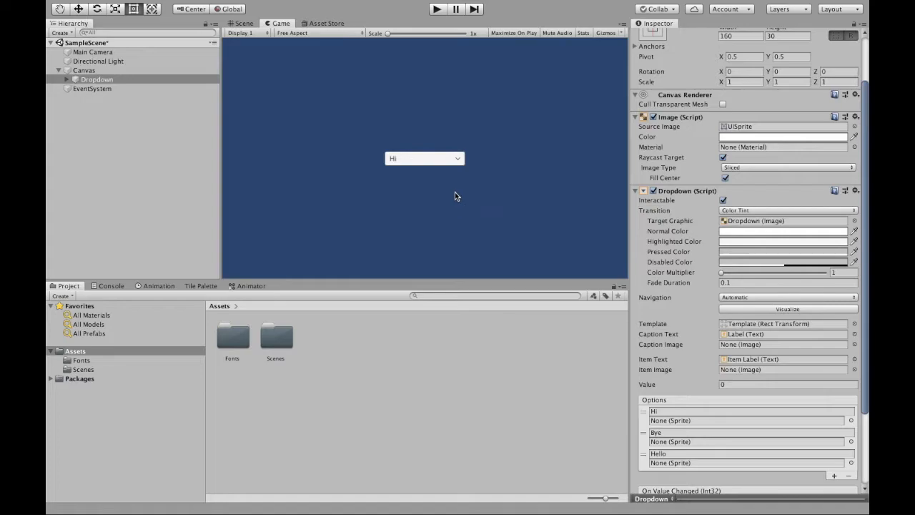
mouse_move(674, 310)
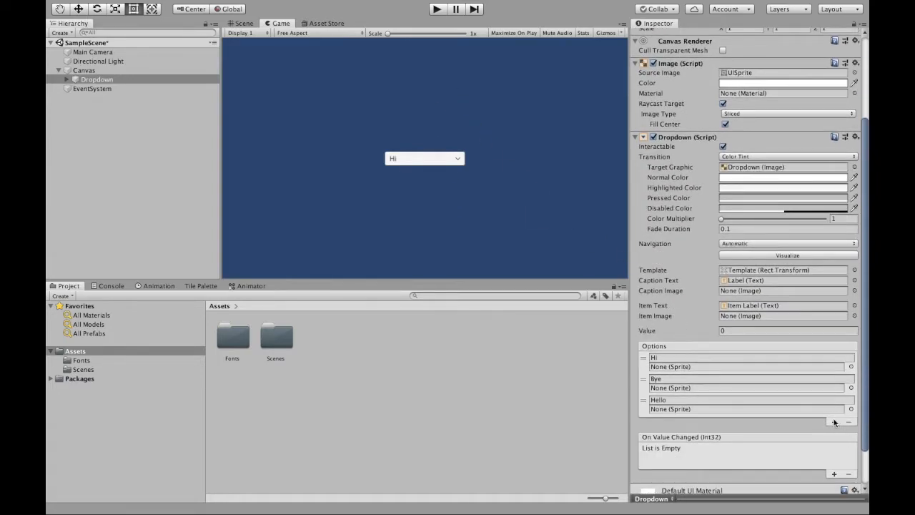
Step: Add a fourth option named Goodbye and test the dropdown in play mode
click(834, 422)
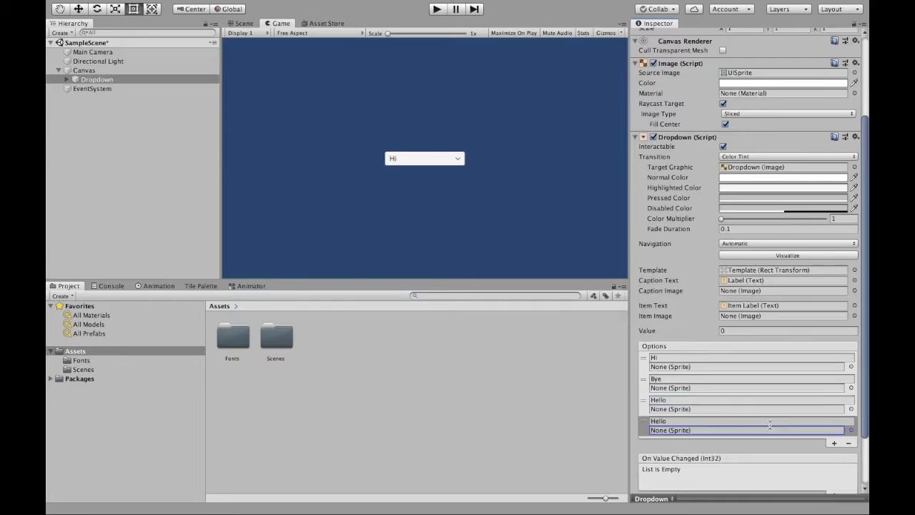
text(Goodbye)
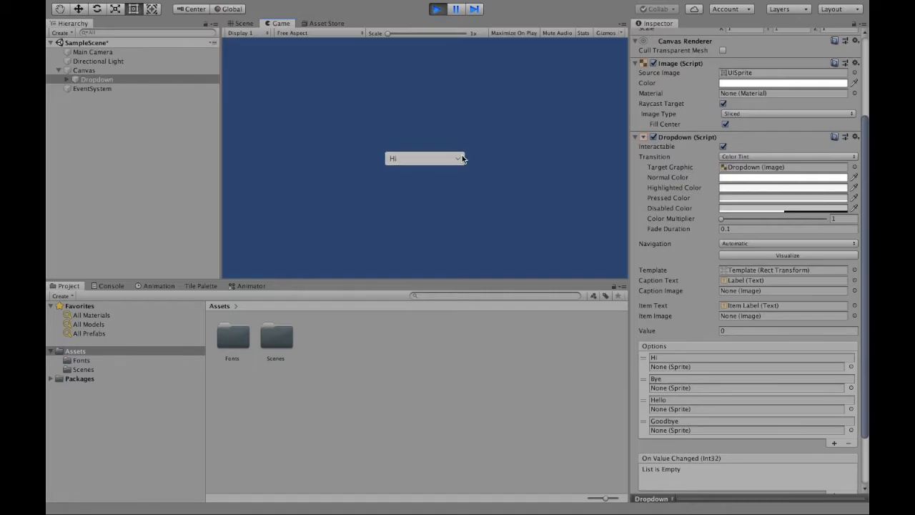
click(424, 158)
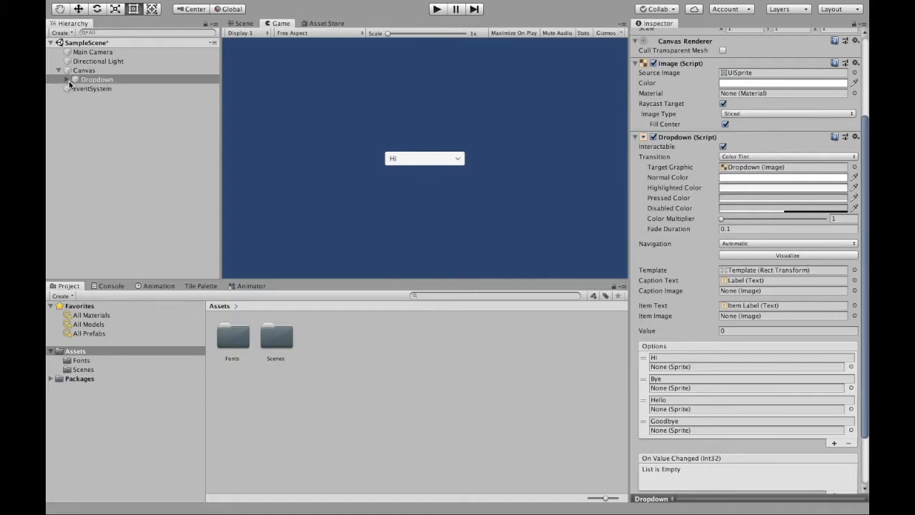
Step: Unfold Dropdown, Template, Viewport and Item in the Hierarchy, then select the caption Label
click(68, 79)
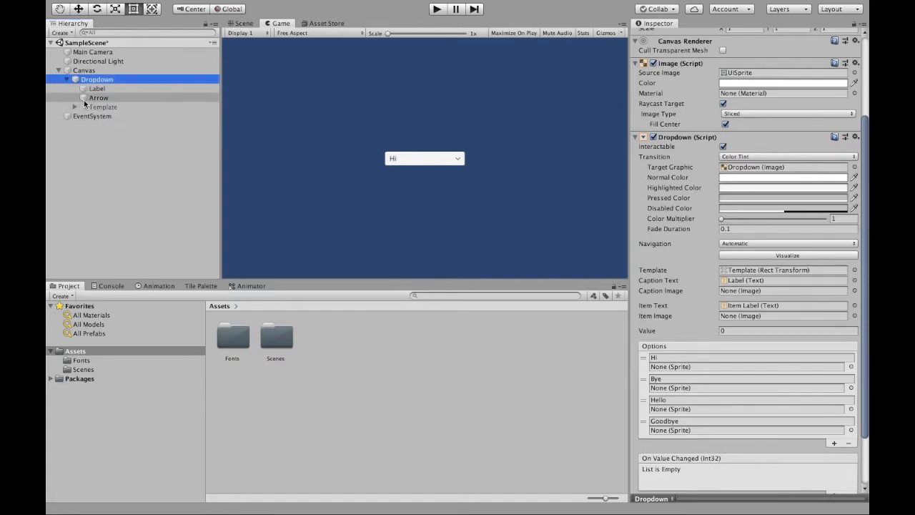
click(75, 107)
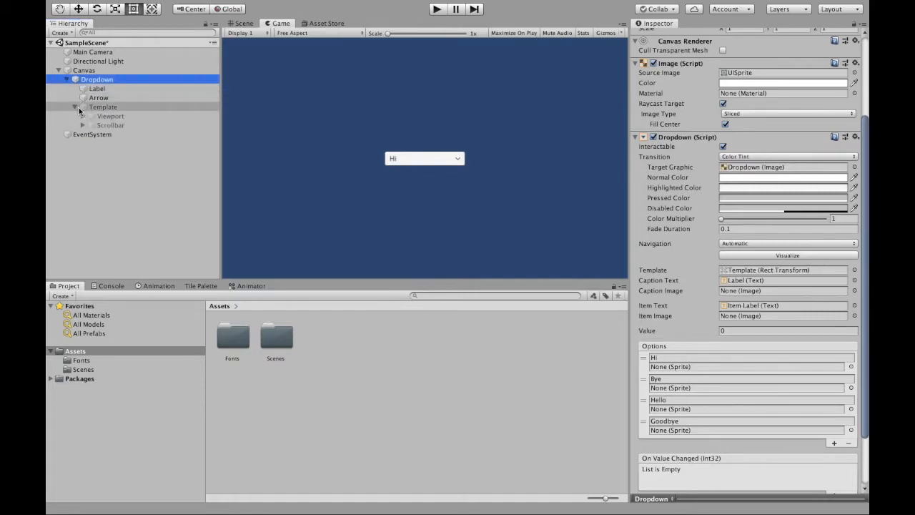
click(83, 116)
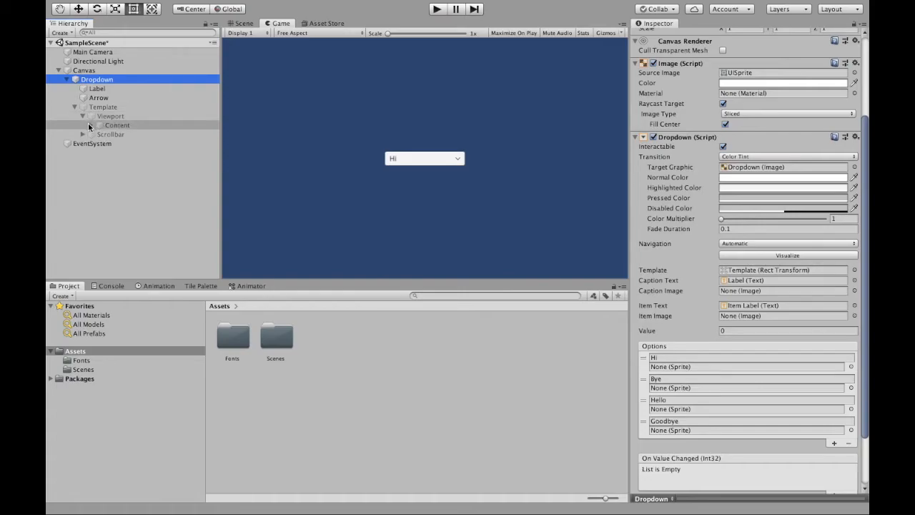
click(90, 126)
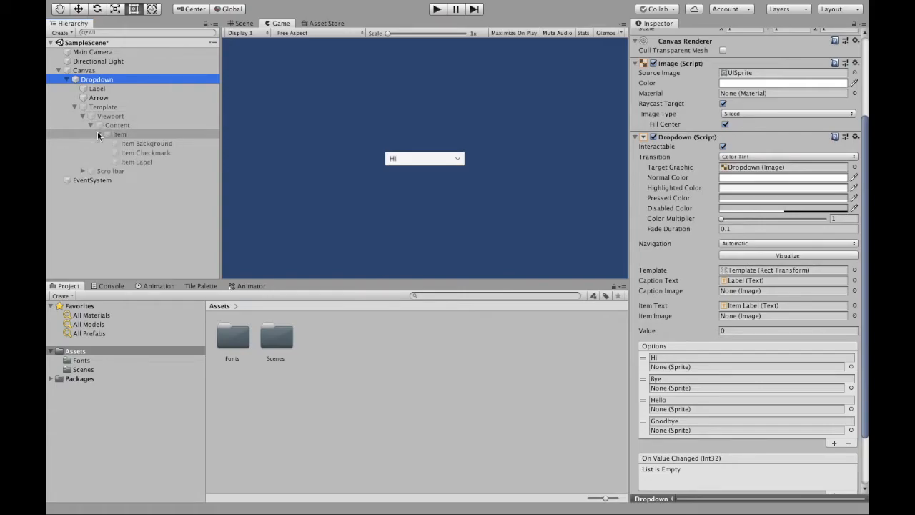
click(97, 88)
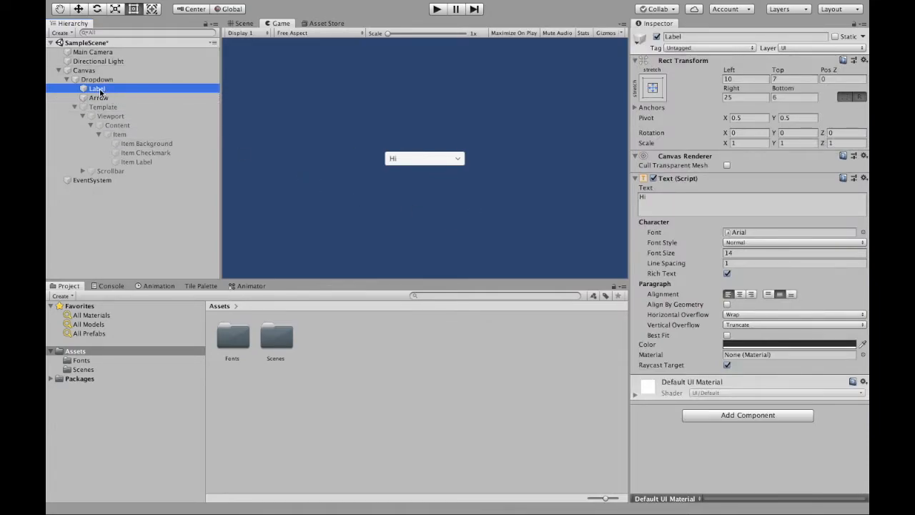
mouse_move(426, 175)
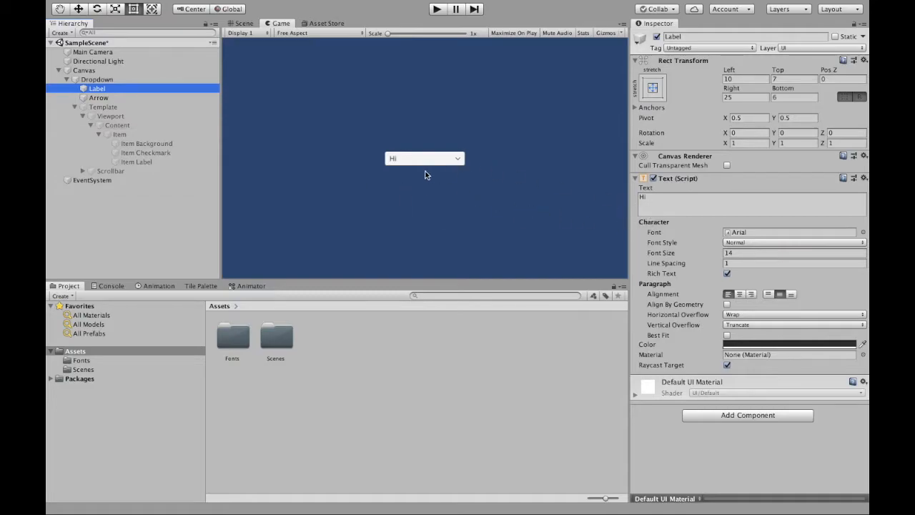
mouse_move(429, 151)
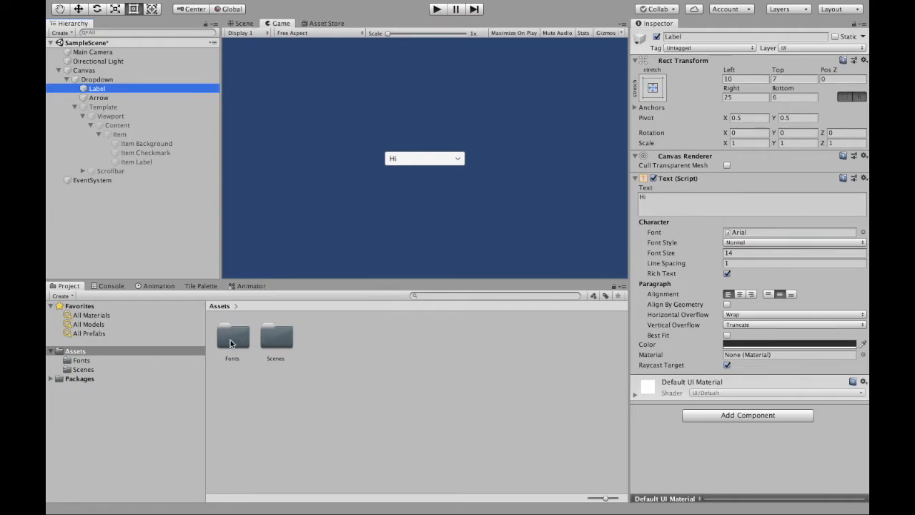
Step: Give the caption Label the Baloo-Regular font at size 18 with horizontal and vertical overflow
double_click(231, 337)
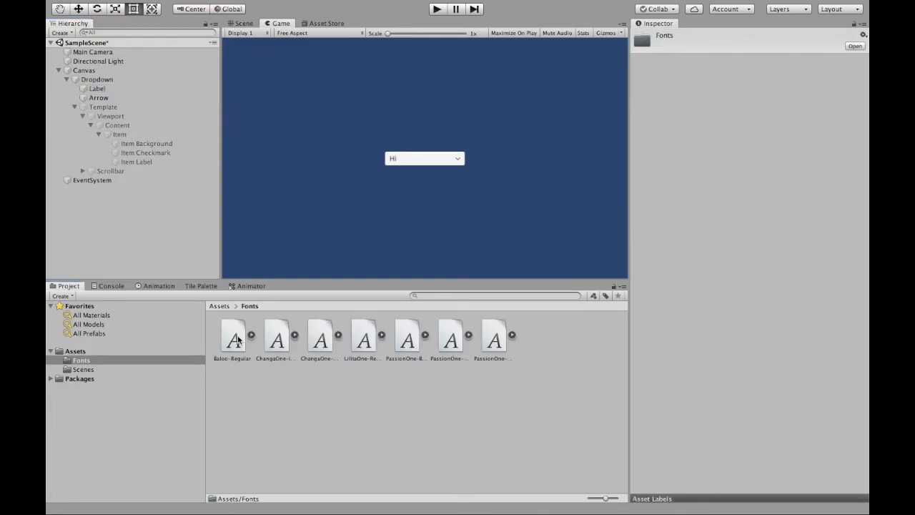
click(96, 88)
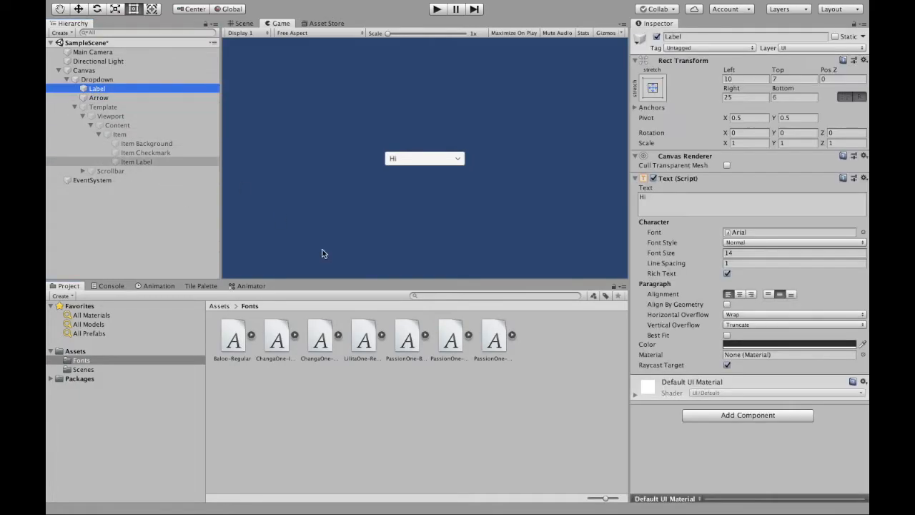
click(790, 232)
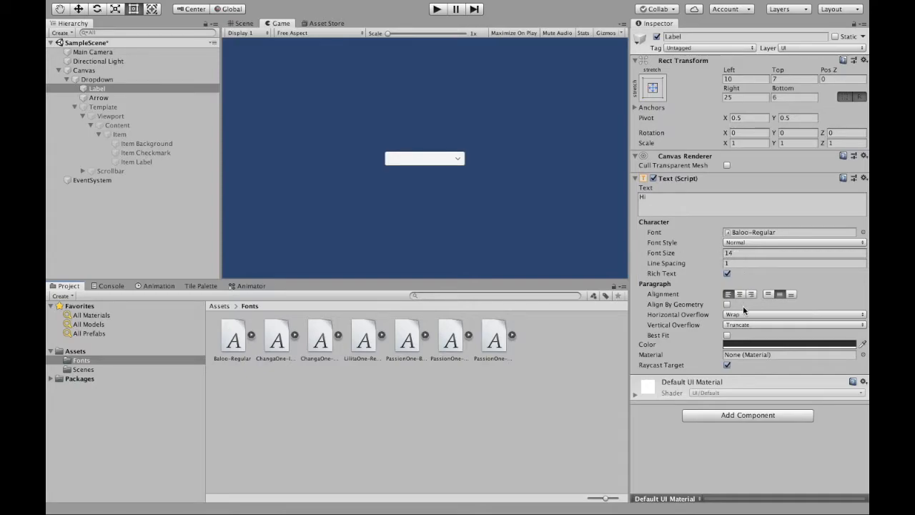
click(794, 314)
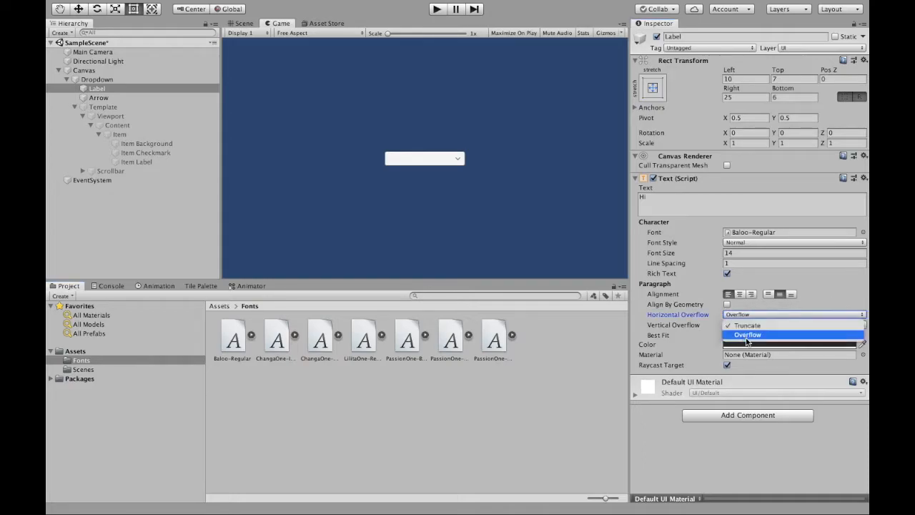
click(747, 335)
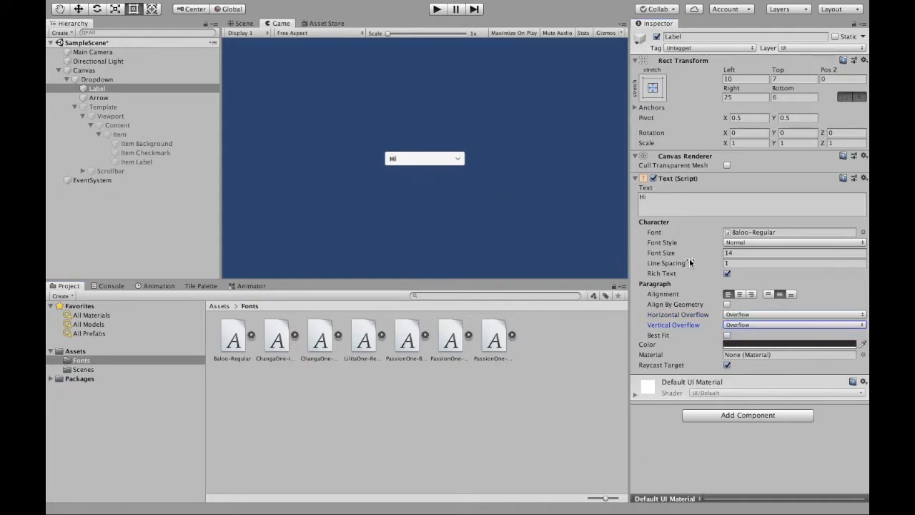
click(794, 252)
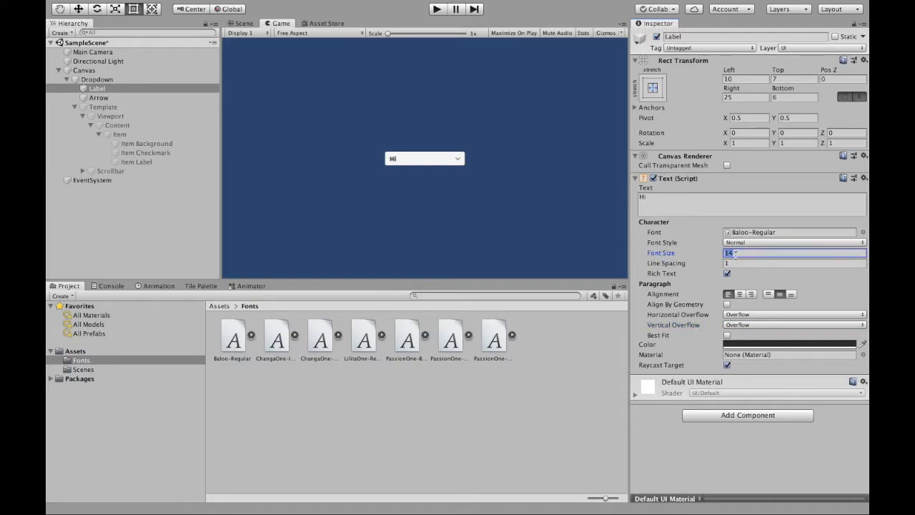
text(12)
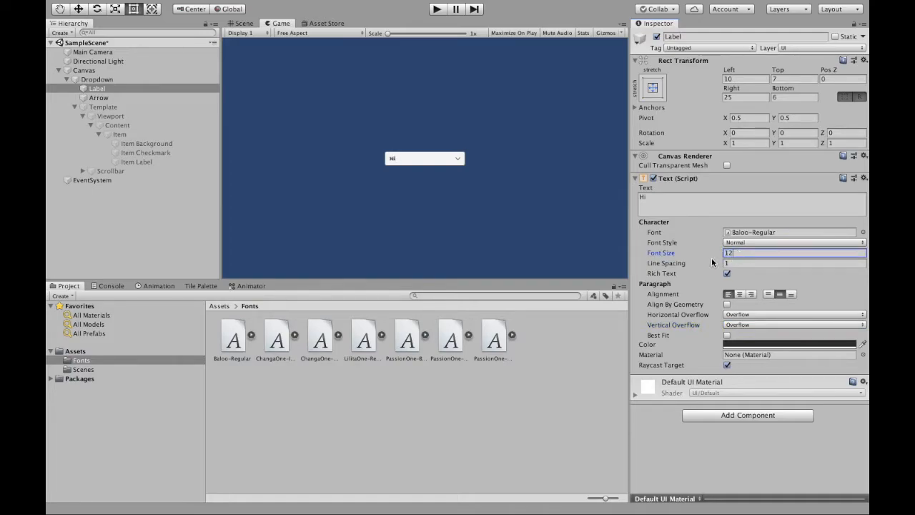
text(18)
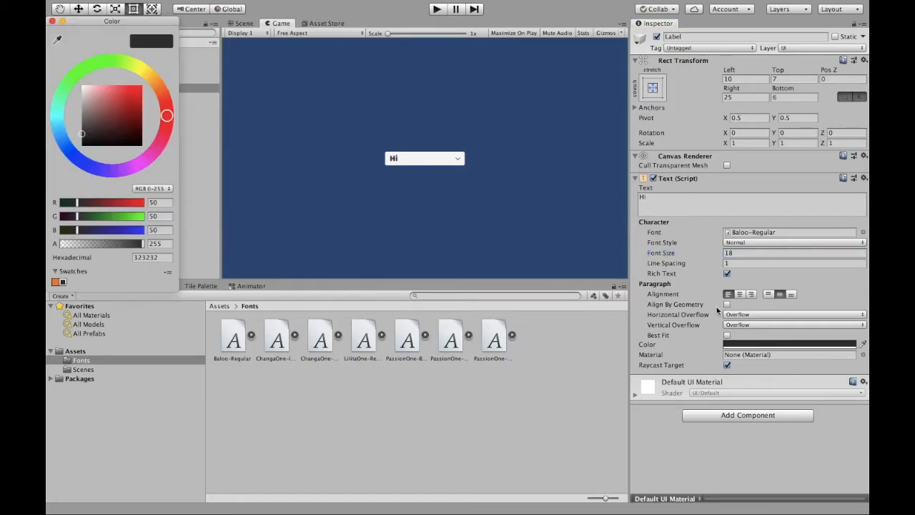
Step: Color the caption Label red, try Bold and Bold And Italic, then return style to Normal
click(85, 135)
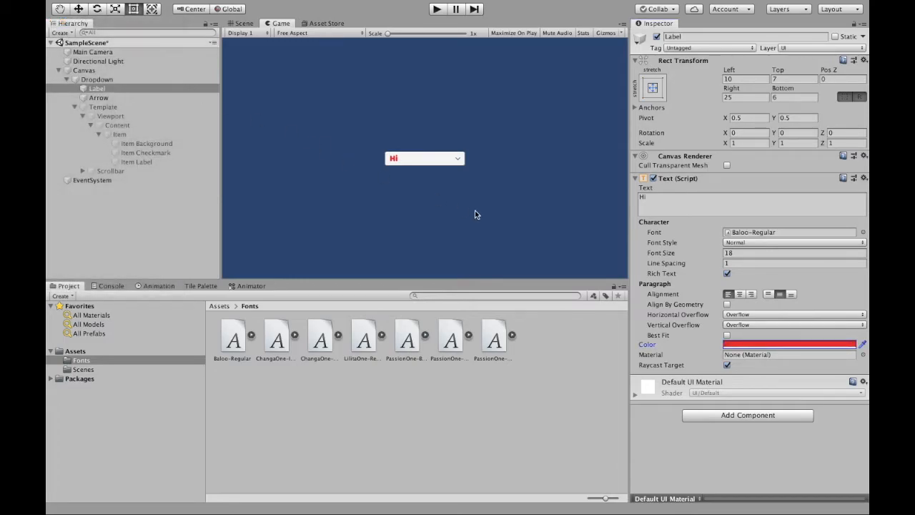
click(794, 241)
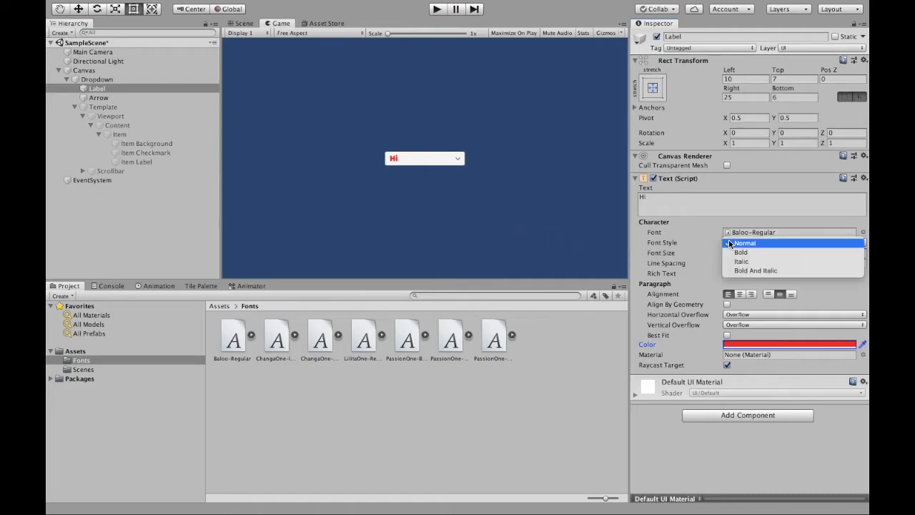
click(741, 251)
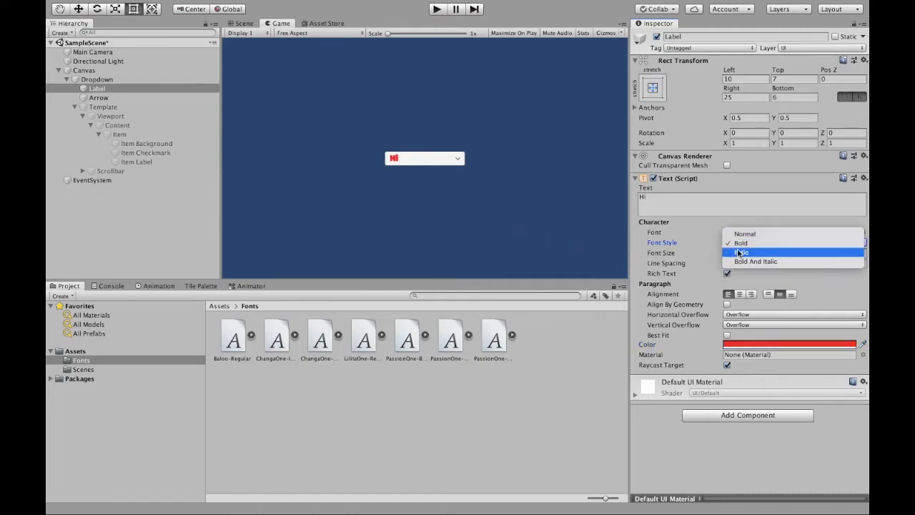
click(743, 252)
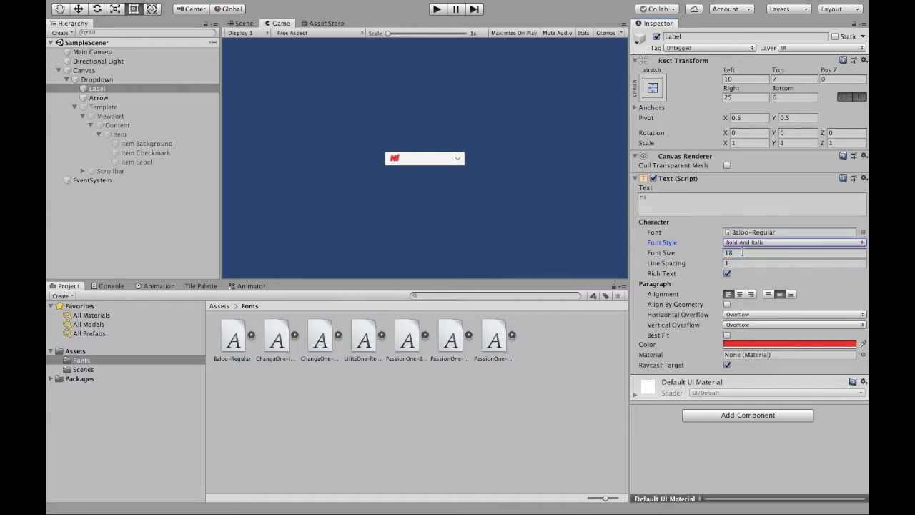
click(794, 242)
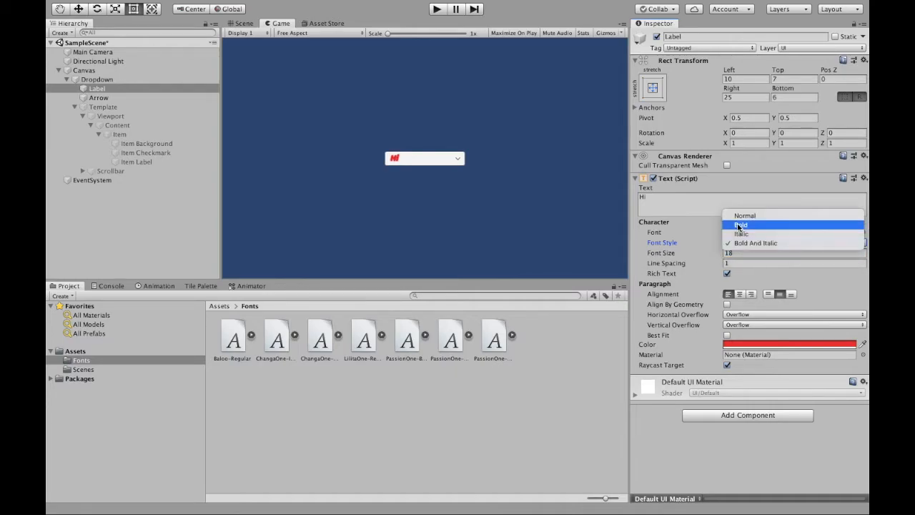
click(744, 216)
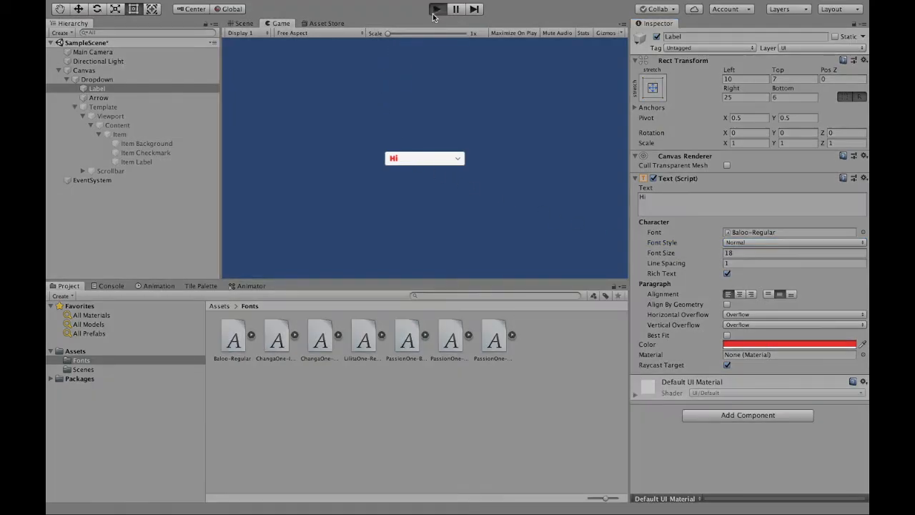
mouse_move(454, 134)
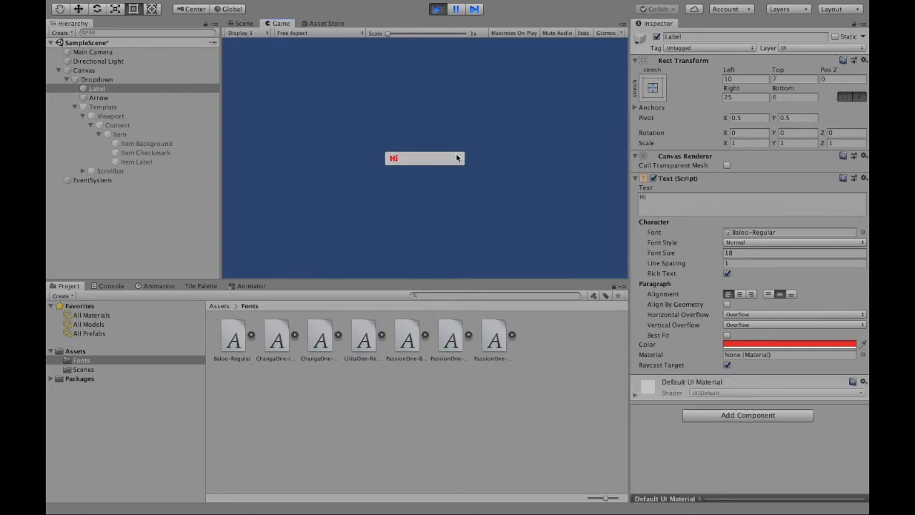
click(424, 158)
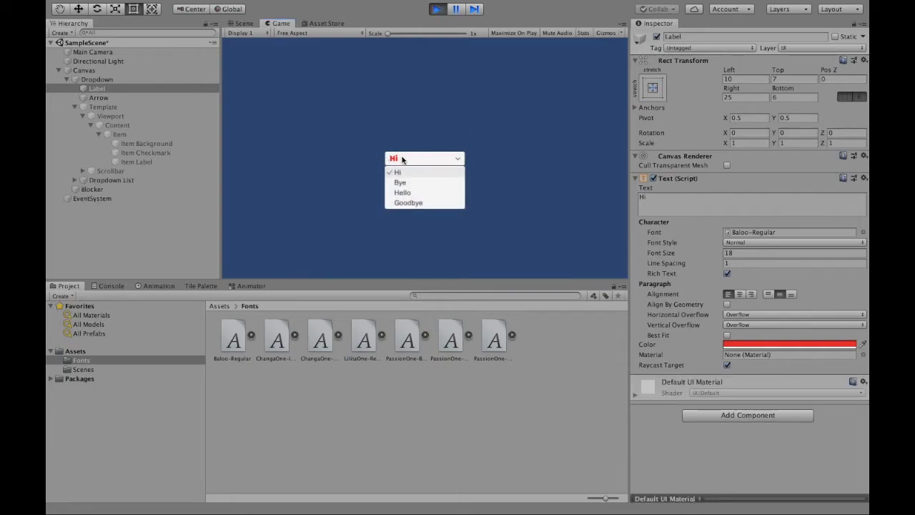
click(397, 171)
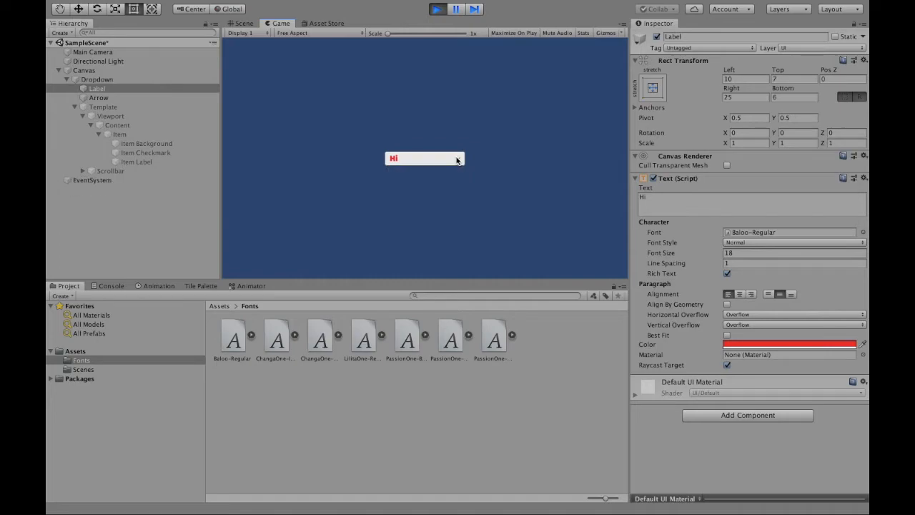
click(424, 158)
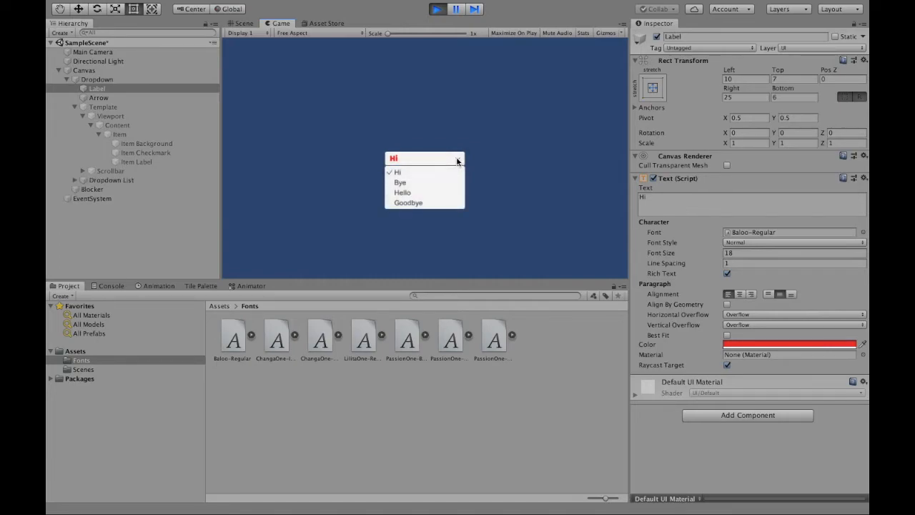
click(397, 172)
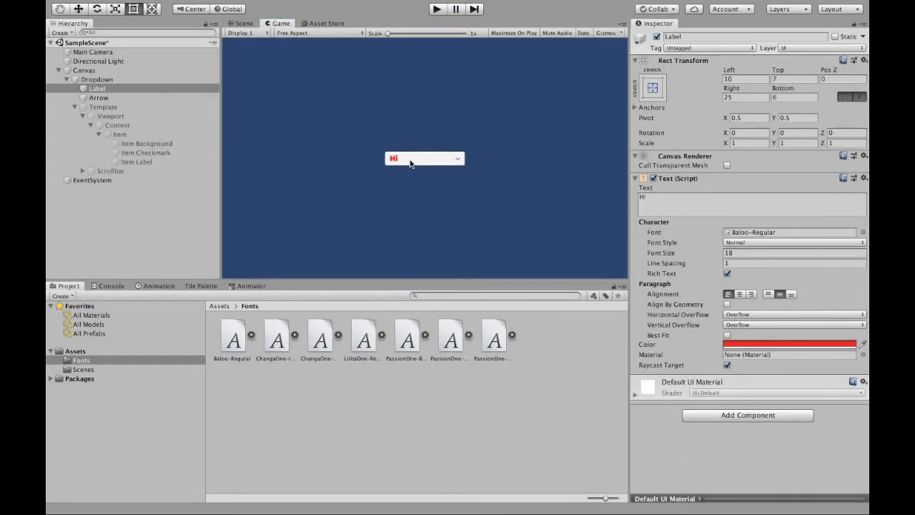
mouse_move(381, 160)
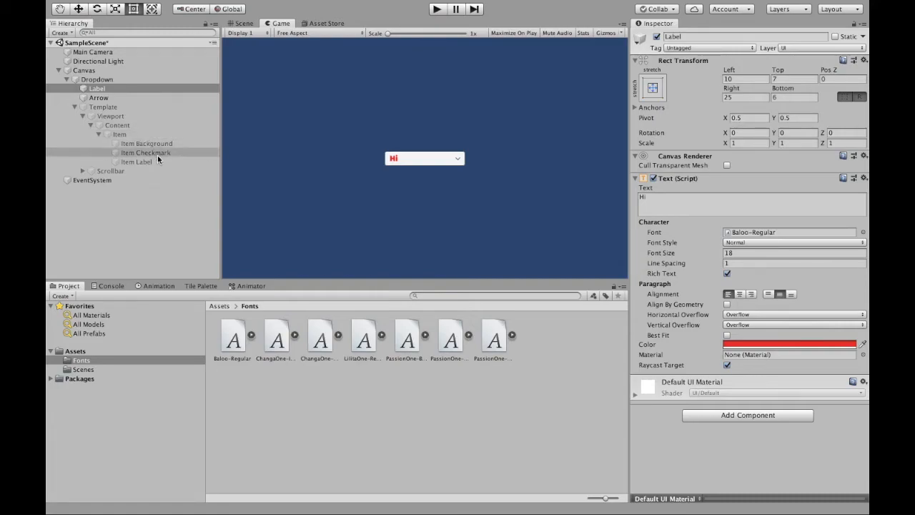
Step: Give the Item Label ChangaOne-Italic at size 18 in green with horizontal overflow
click(136, 161)
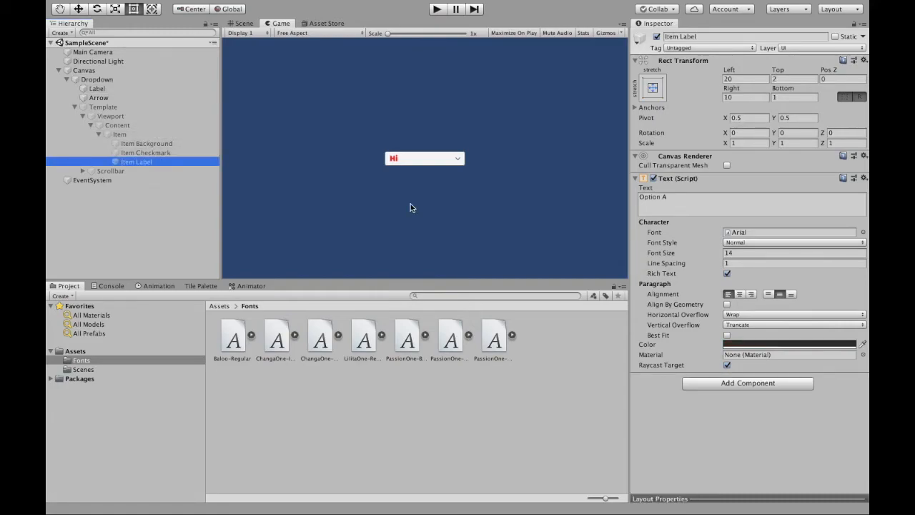
mouse_move(408, 203)
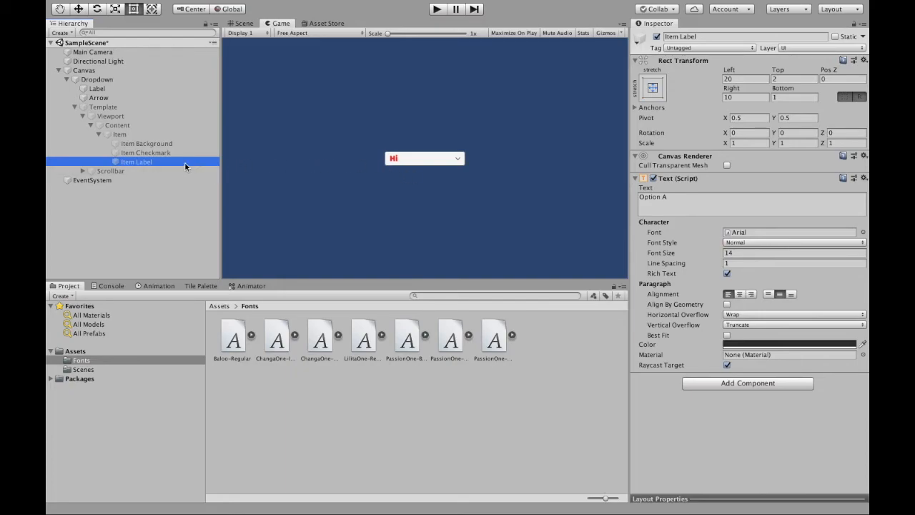
mouse_move(171, 166)
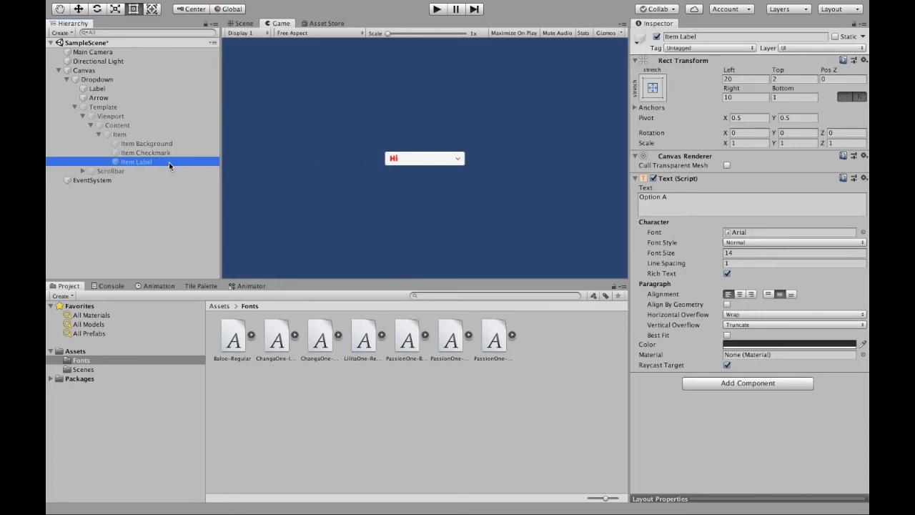
click(794, 252)
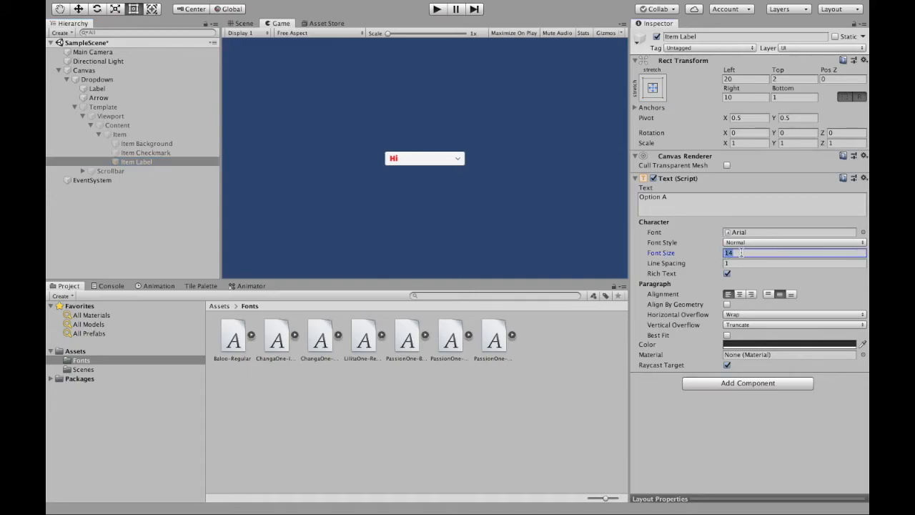
text(18)
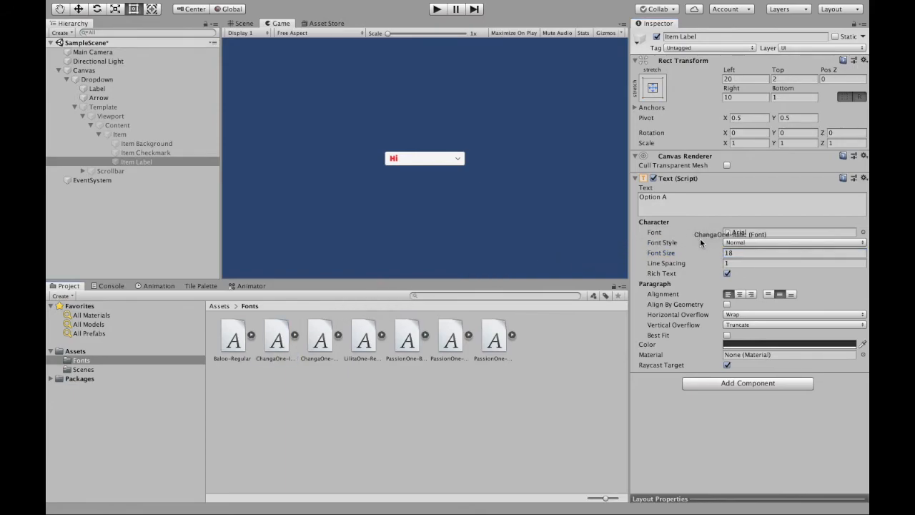
click(789, 232)
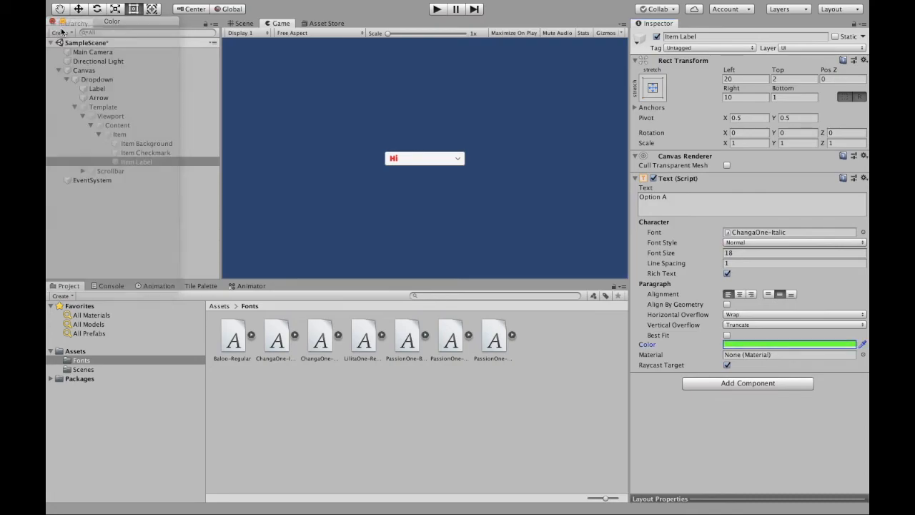
click(794, 314)
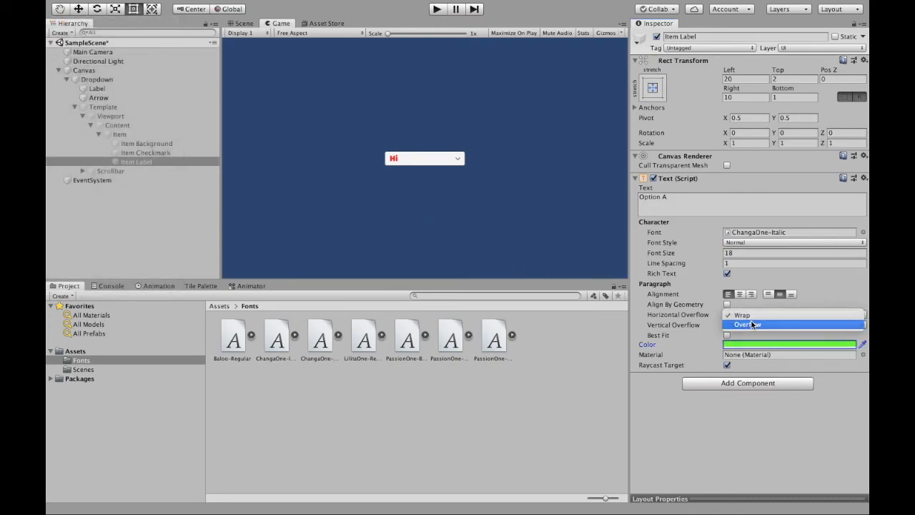
click(747, 324)
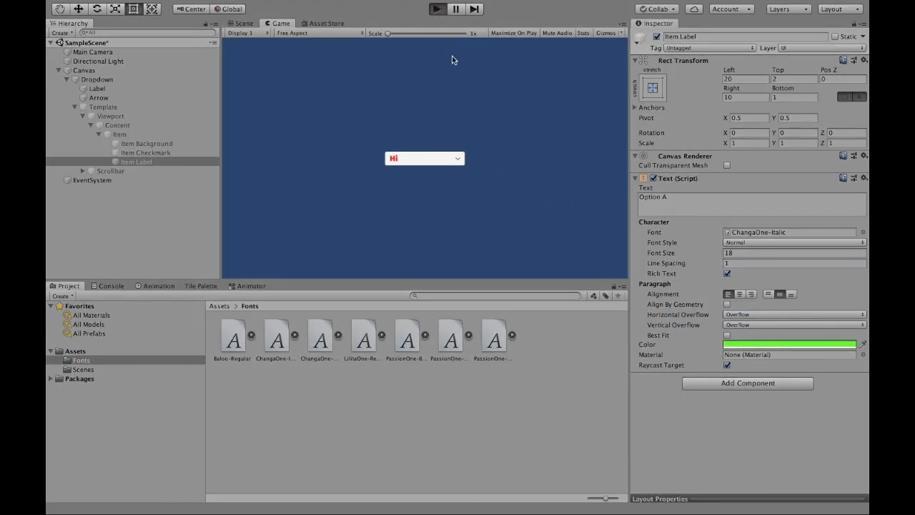
Step: Enter play mode to test the dropdown's red label and green italic options
click(425, 158)
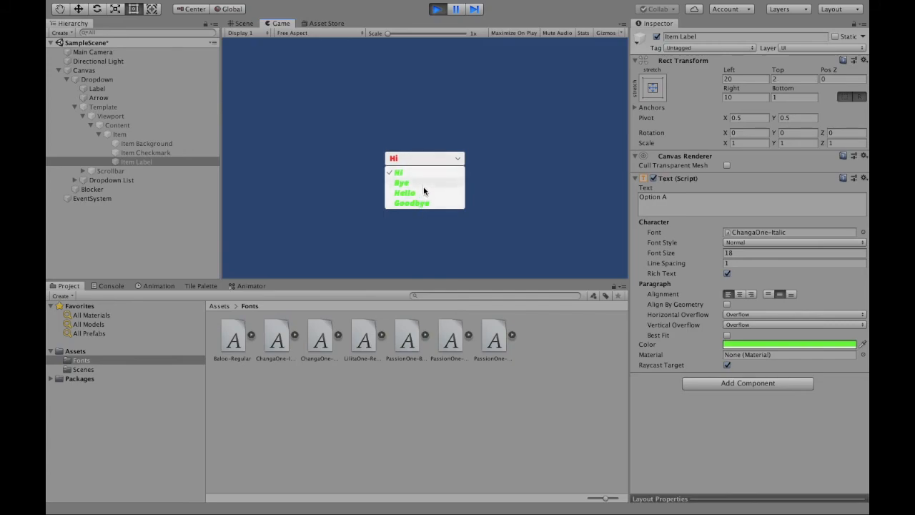
mouse_move(462, 188)
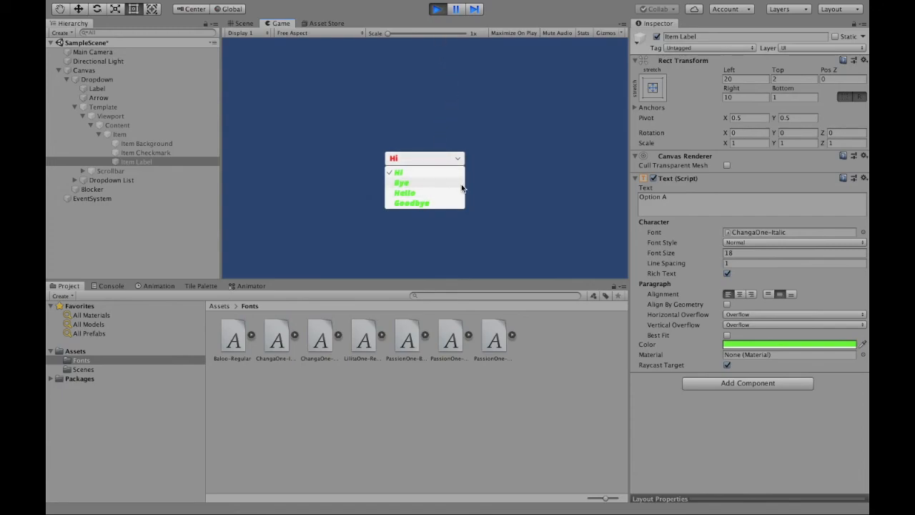